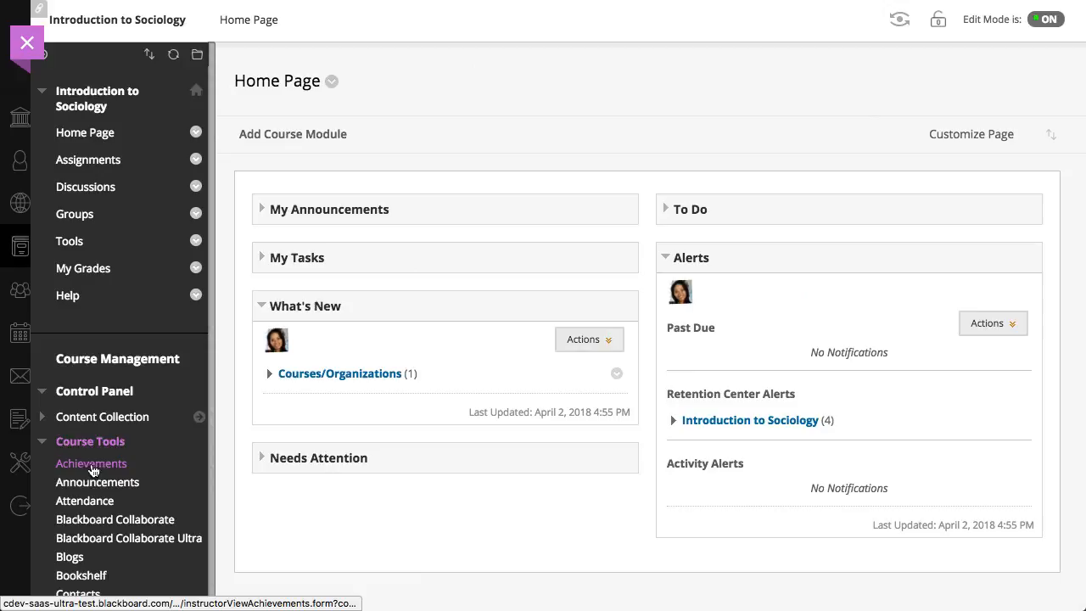
Step: Open the Introduction to Sociology course and its Attendance page
left_click(85, 509)
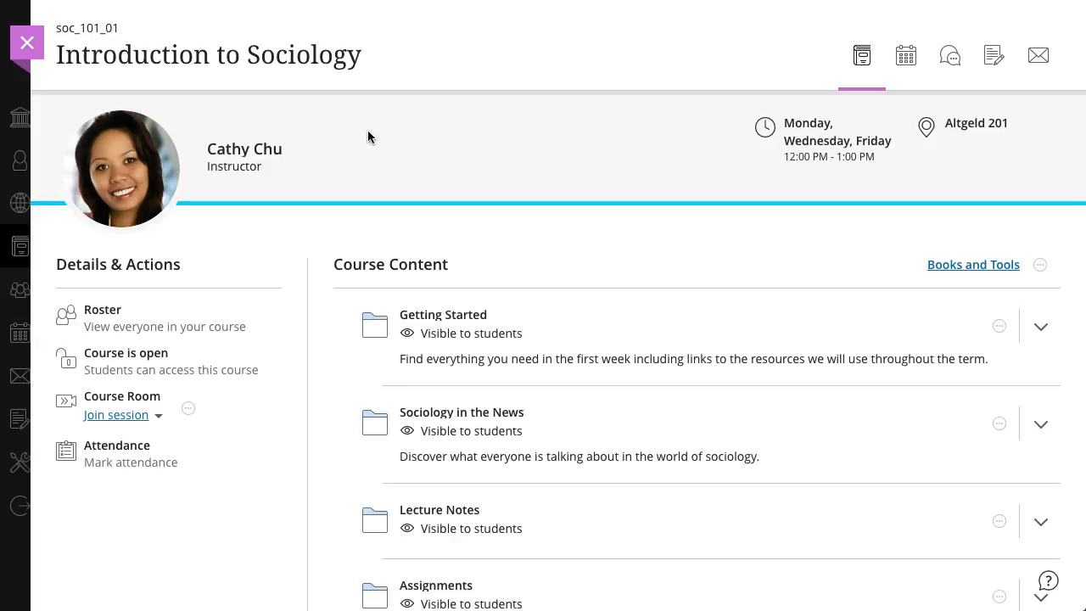
mouse_move(116, 461)
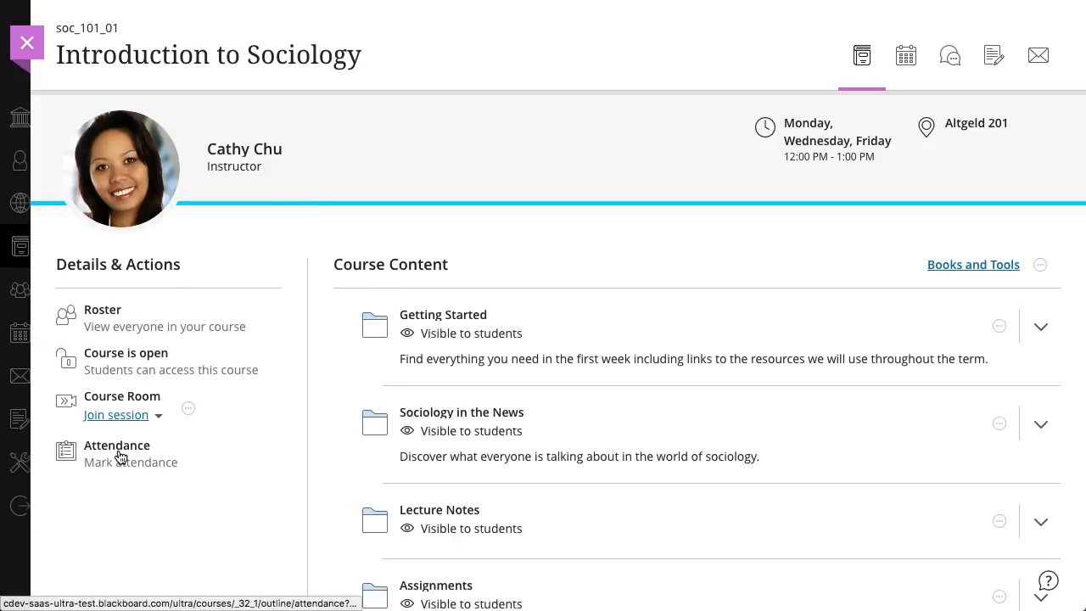
left_click(131, 461)
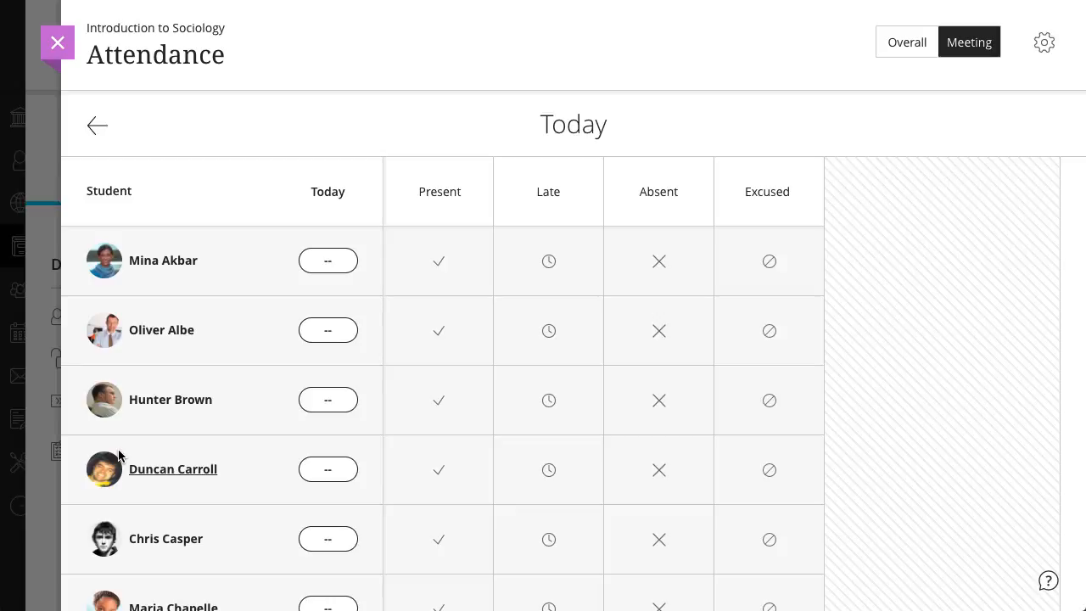
left_click(439, 260)
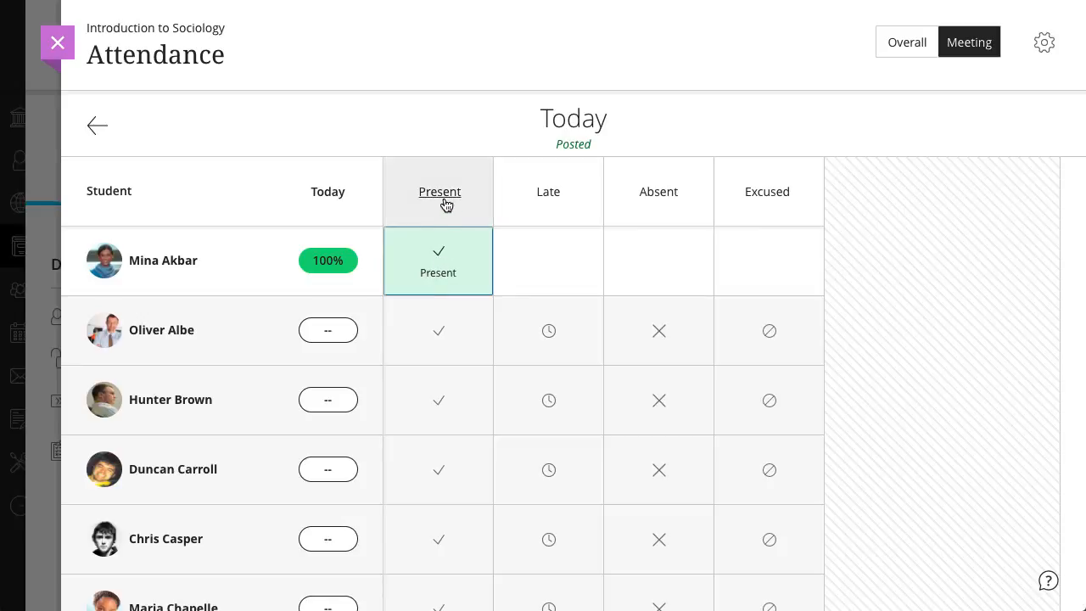
left_click(439, 191)
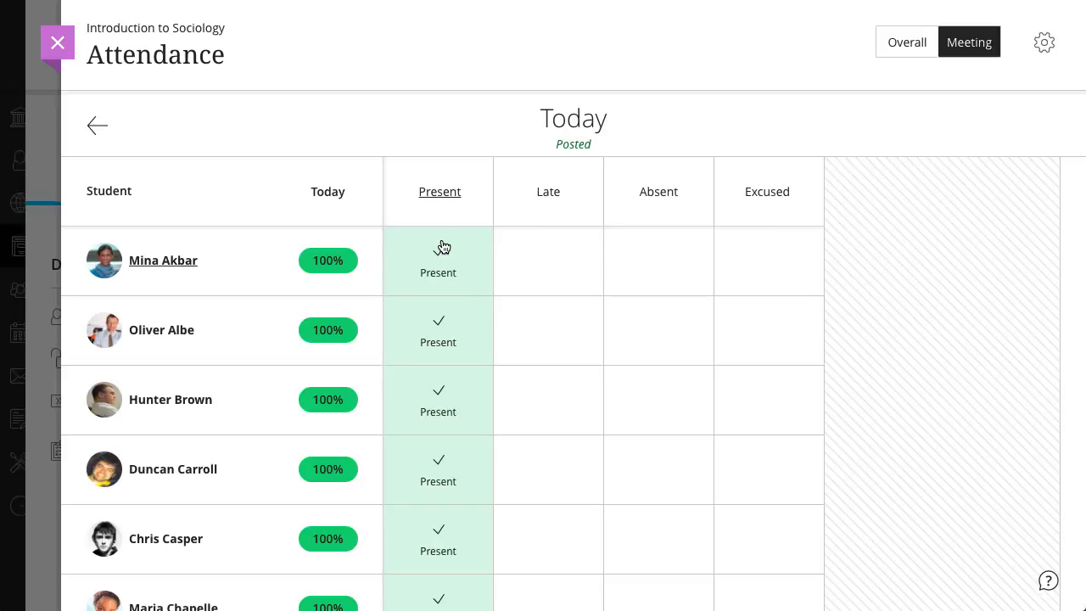
left_click(548, 331)
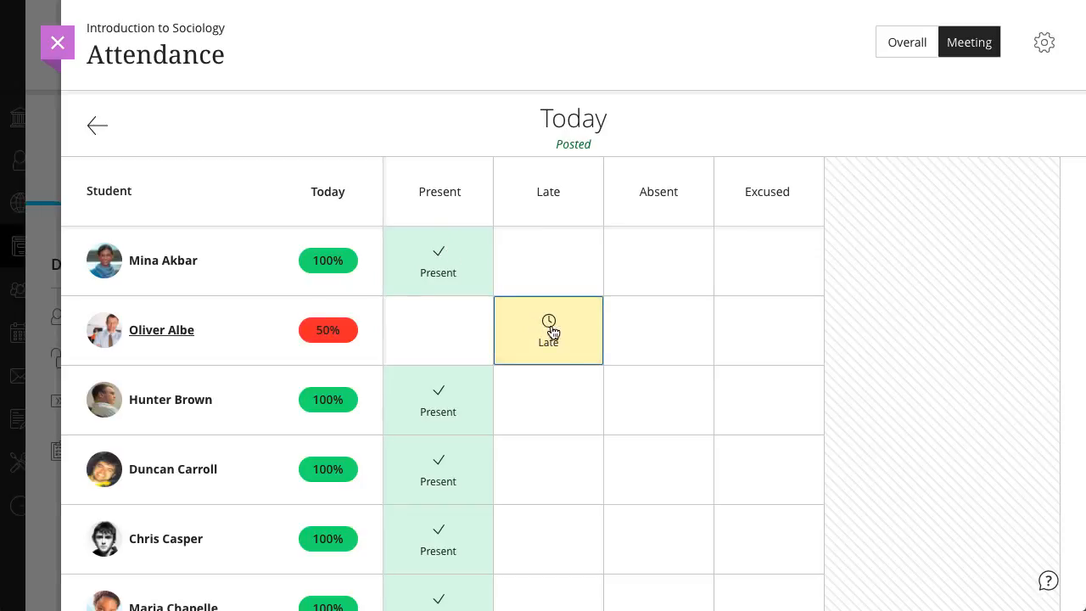
left_click(658, 400)
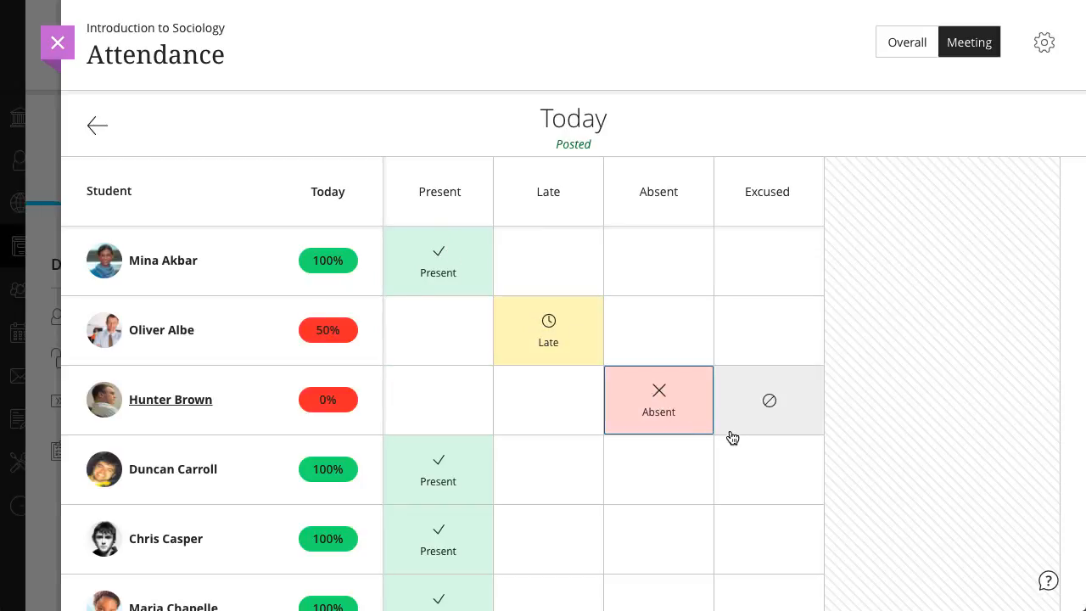
left_click(768, 470)
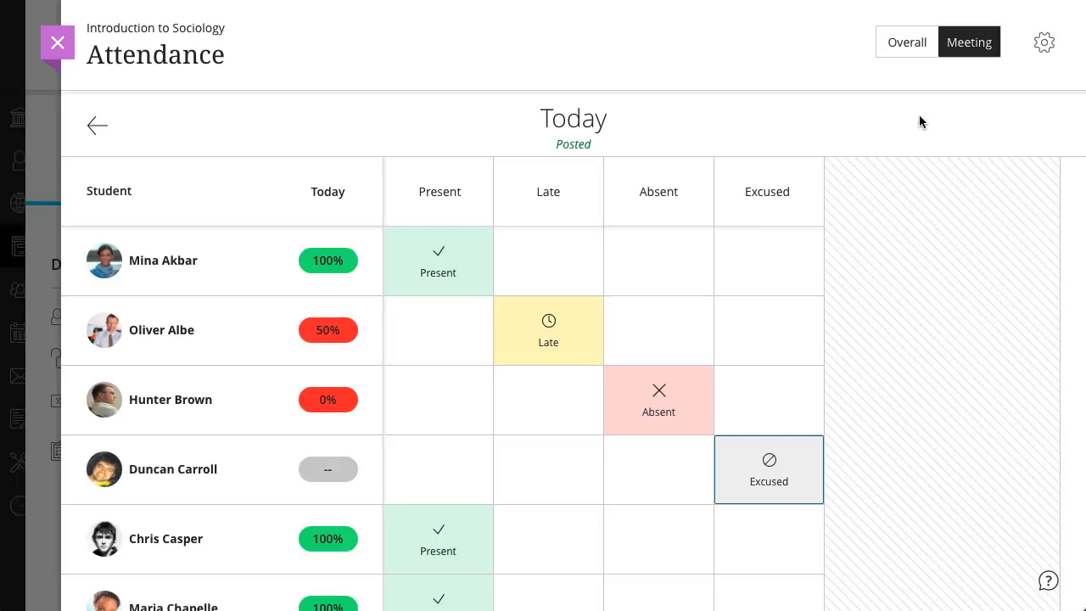
left_click(906, 42)
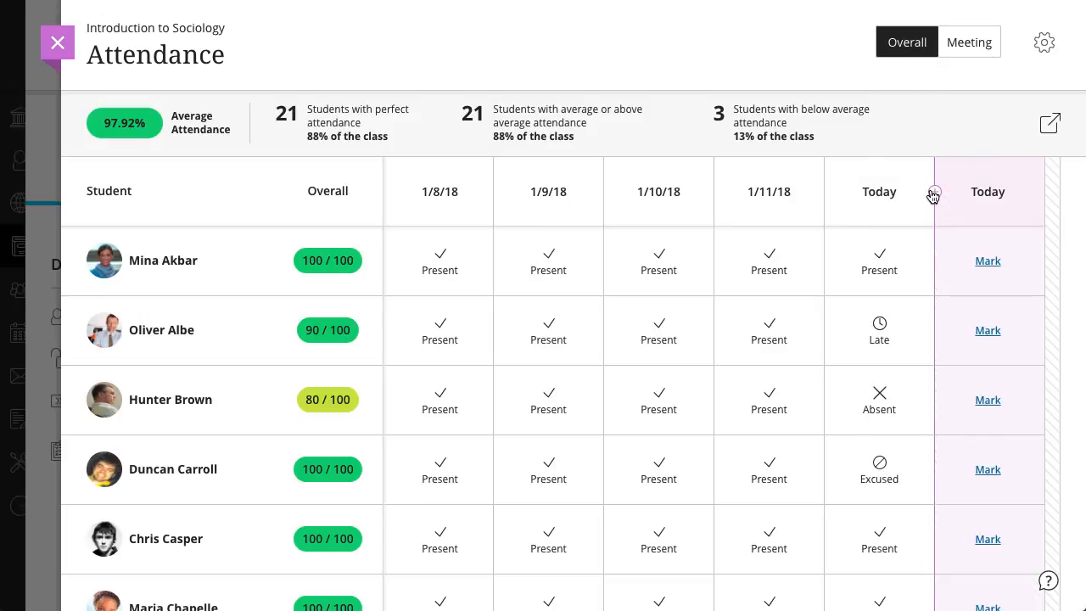
Step: Open the Today column menu in the Overall attendance view
left_click(988, 191)
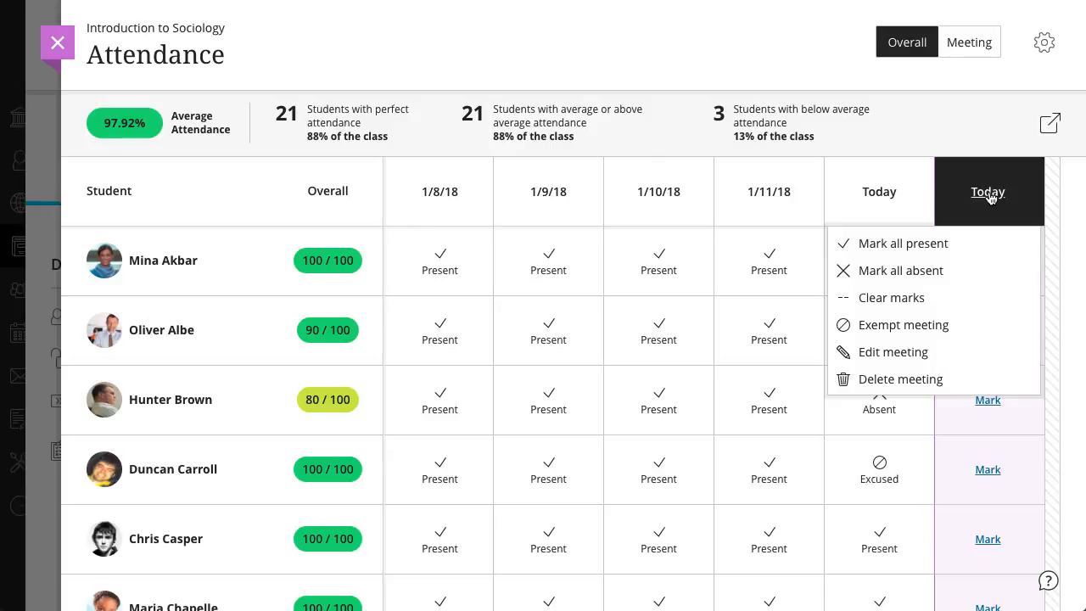